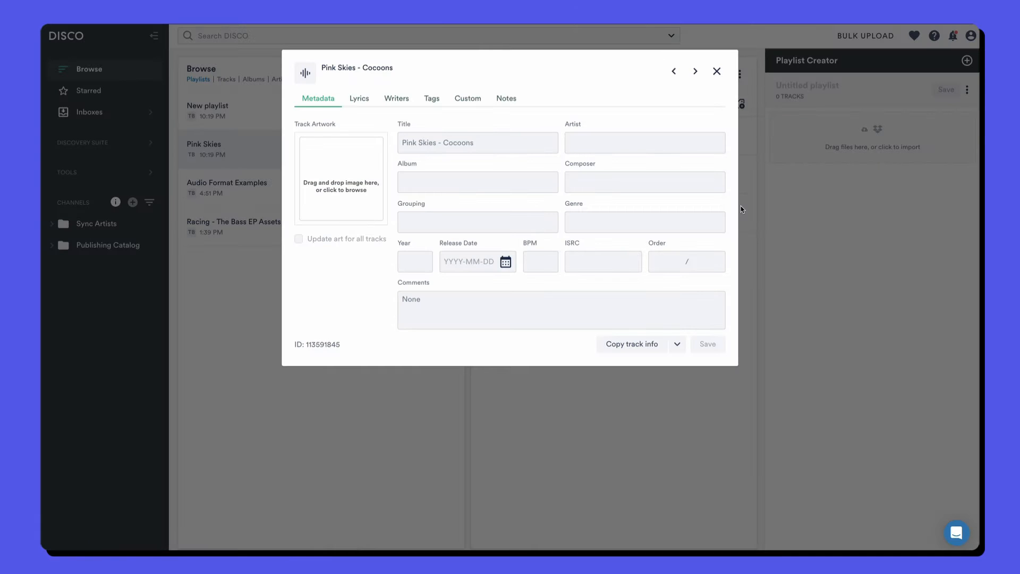
Review full track info for the Pink Skies - Cocoons and Cocoons tracks, returning to the playlist.
{"action": "left_click", "coordinate": [716, 71]}
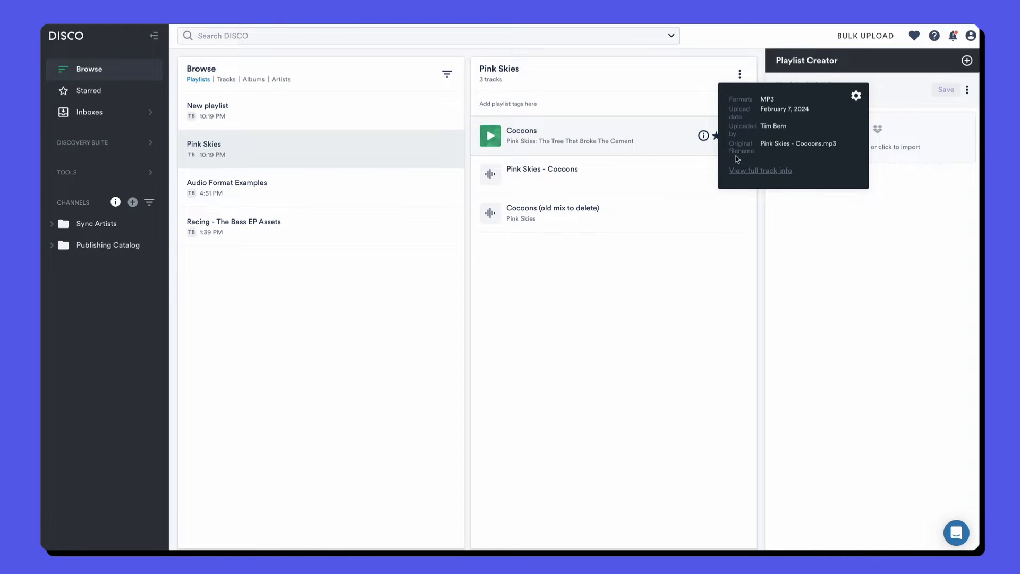
{"action": "left_click", "coordinate": [759, 170]}
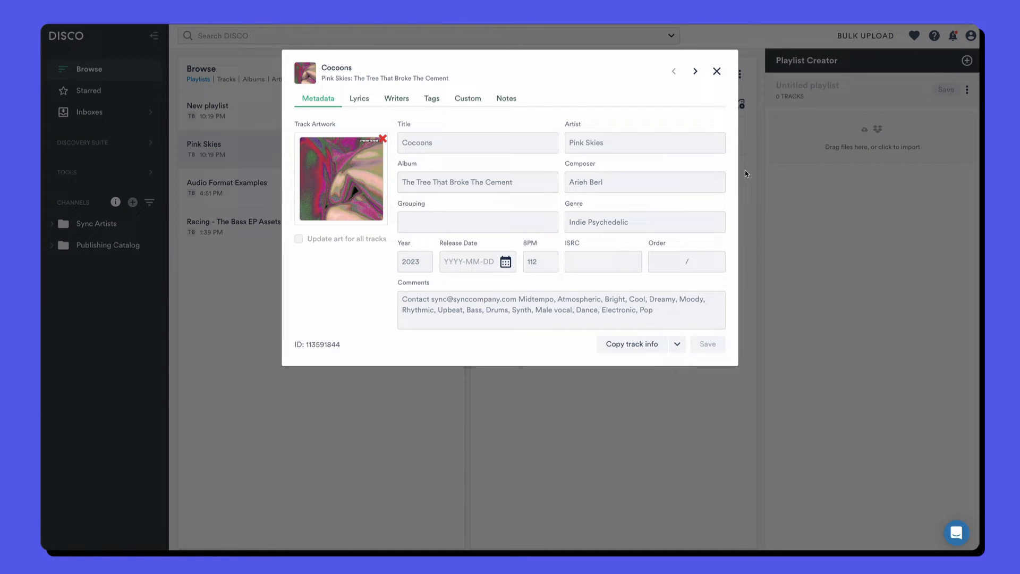
{"action": "left_click", "coordinate": [716, 71]}
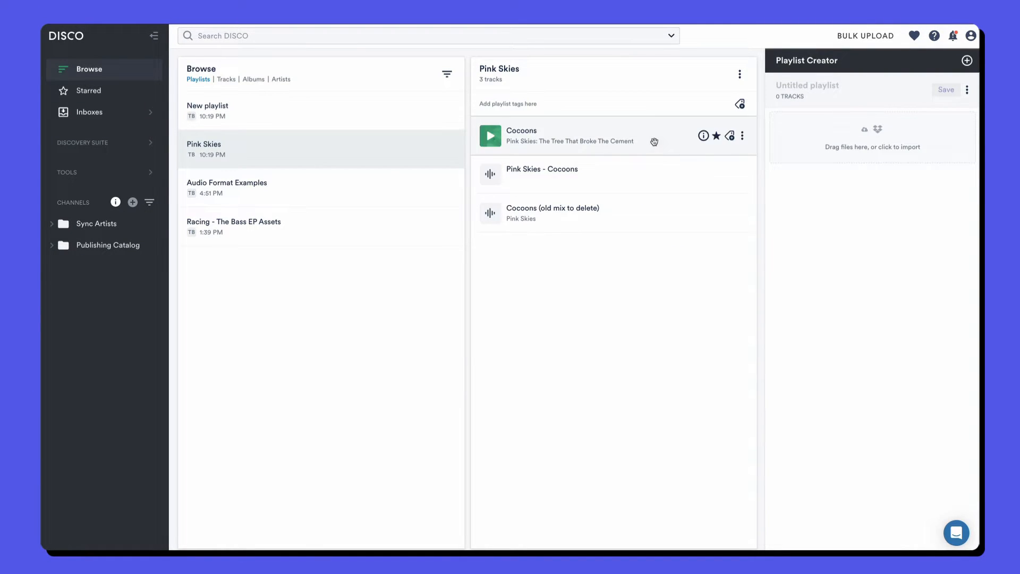
Select the Cocoons track and extend the selection to all three playlist tracks.
{"action": "left_click", "coordinate": [520, 135]}
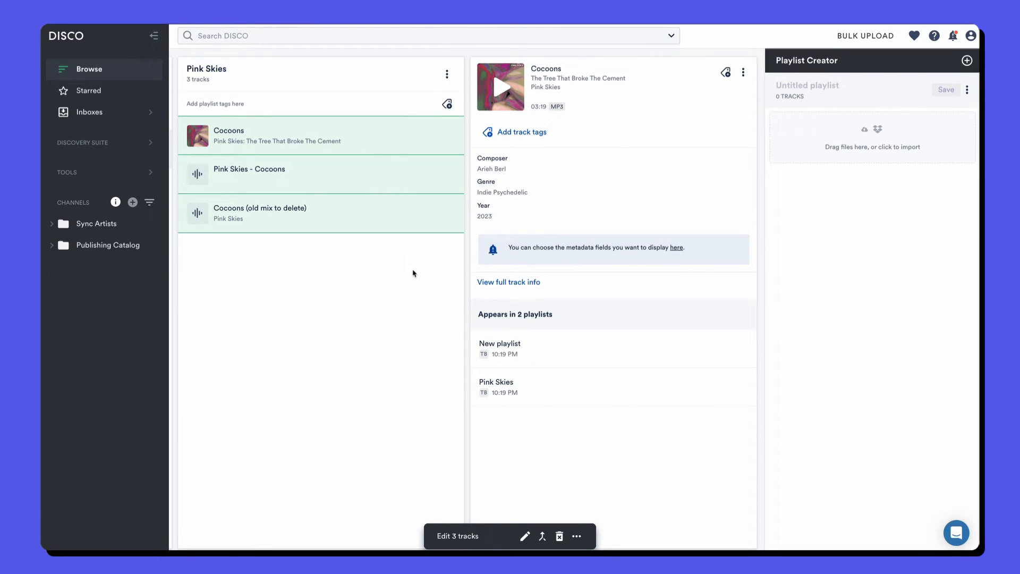
{"action": "mouse_move", "coordinate": [542, 536]}
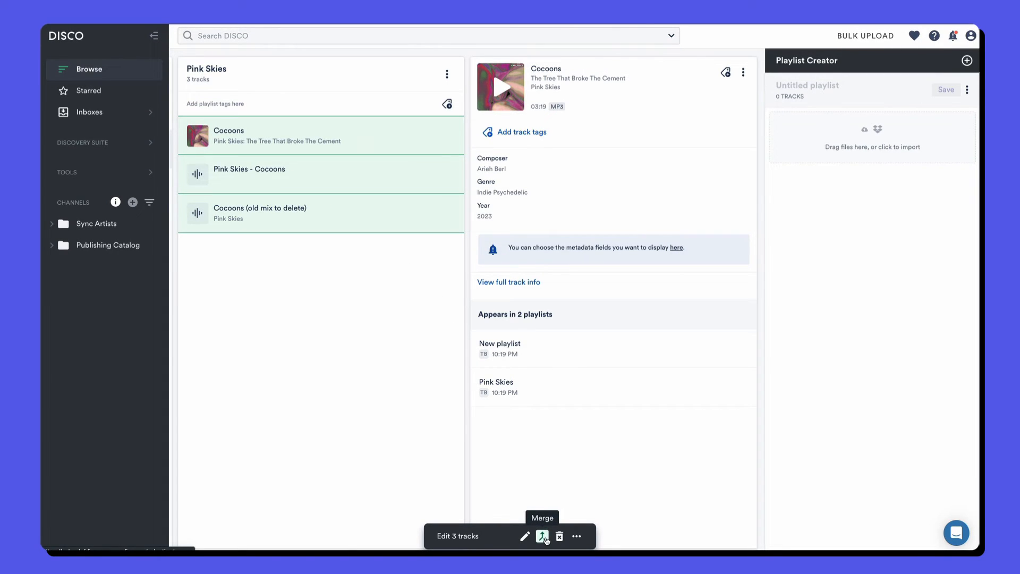
Begin the merge, compare Pink Skies - Cocoons and the old mix as master, keep Cocoons.
{"action": "left_click", "coordinate": [542, 535]}
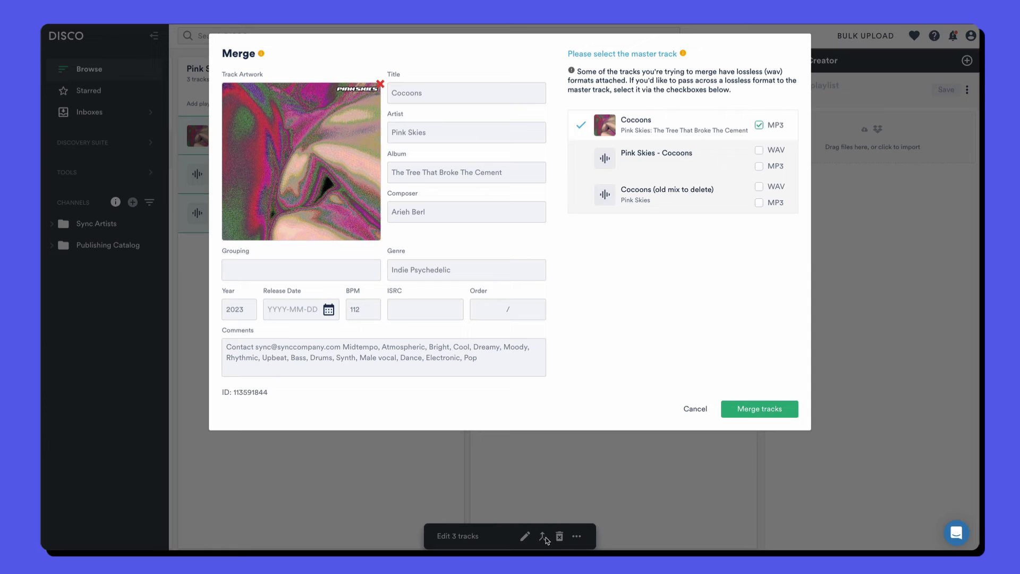
{"action": "mouse_move", "coordinate": [598, 256]}
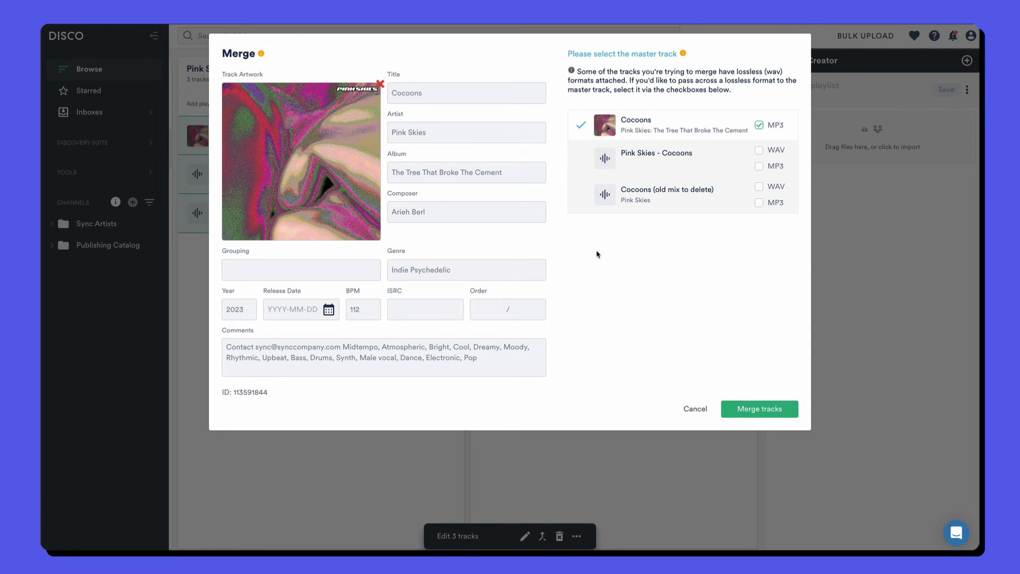
{"action": "left_click", "coordinate": [580, 162]}
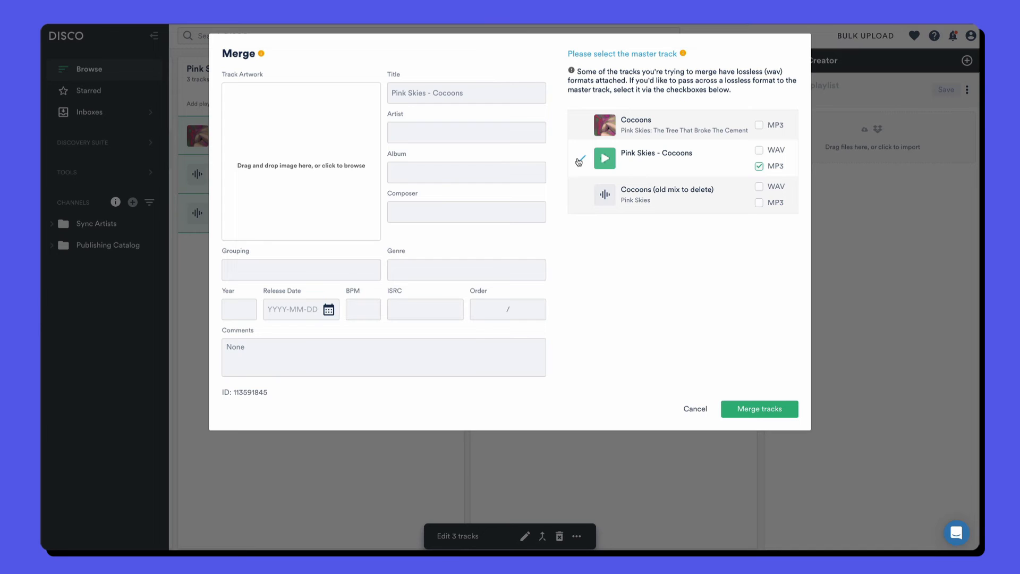
{"action": "left_click", "coordinate": [604, 194]}
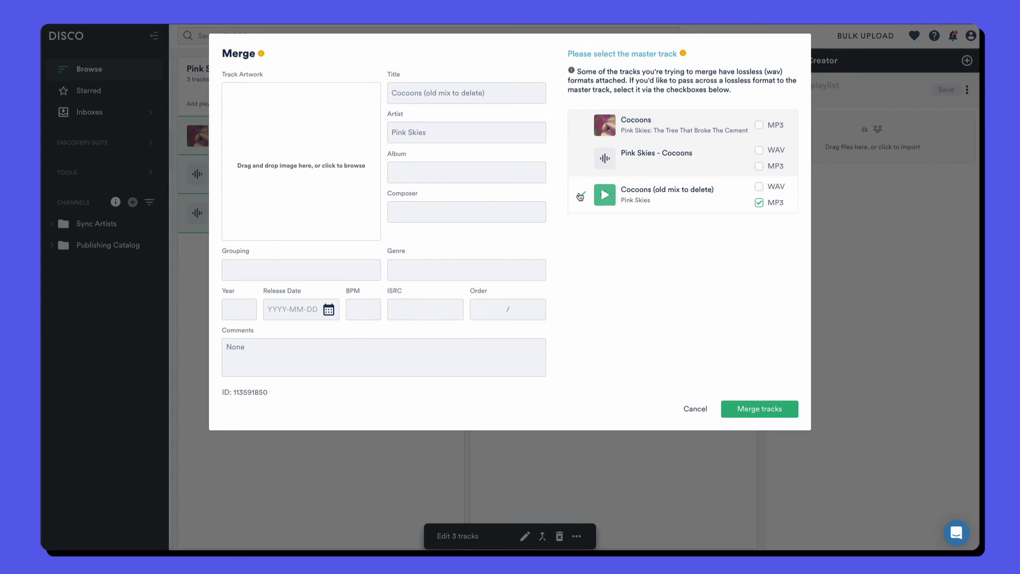
{"action": "left_click", "coordinate": [580, 127]}
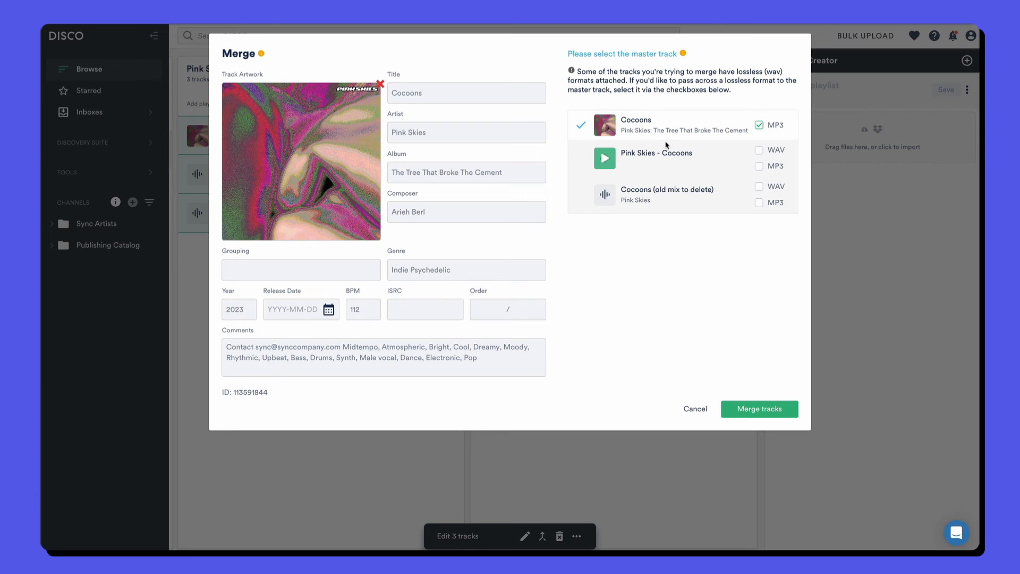
Add the WAV audio from Pink Skies - Cocoons and confirm the merge into one Cocoons track.
{"action": "left_click", "coordinate": [759, 150]}
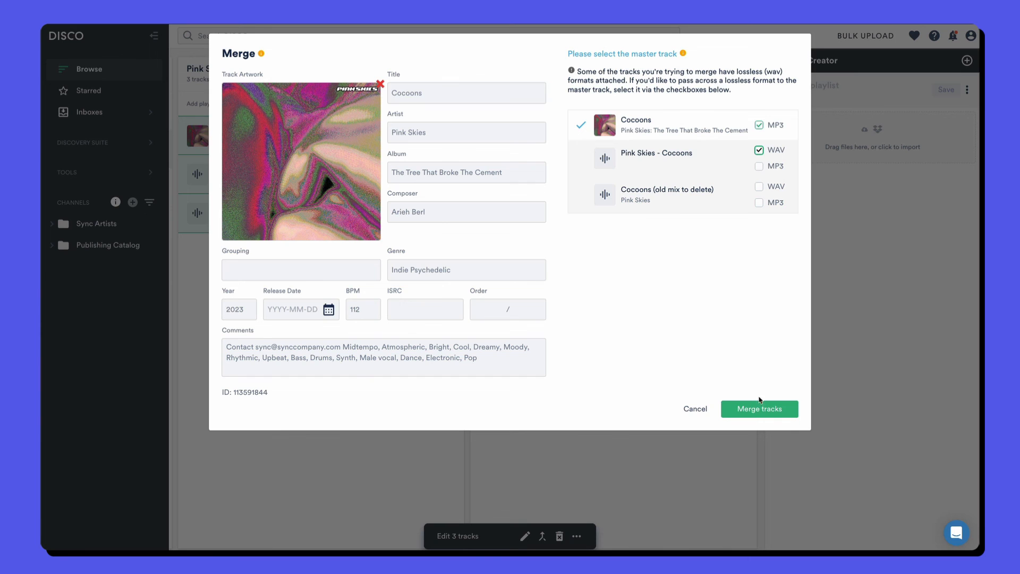
{"action": "left_click", "coordinate": [759, 408]}
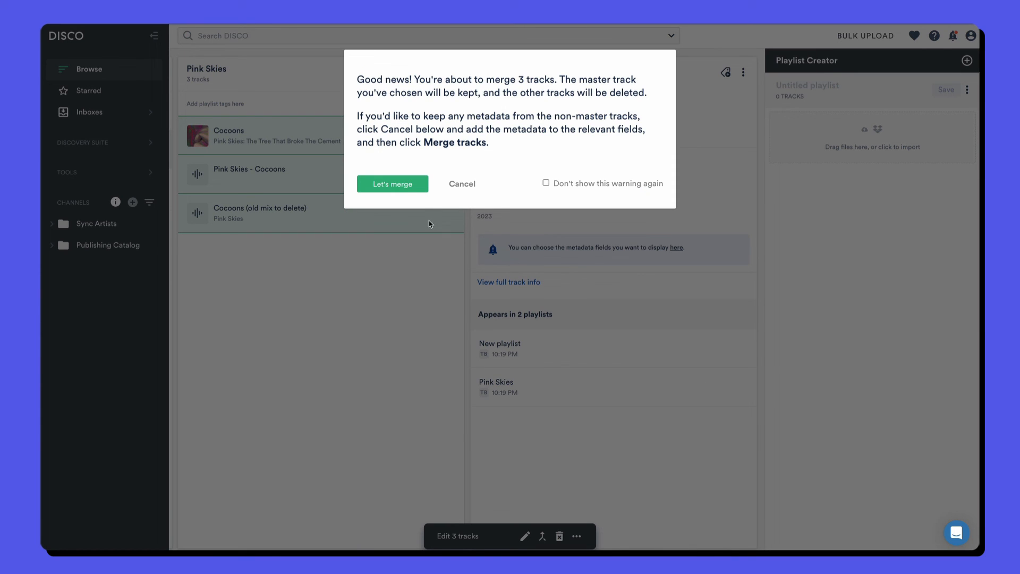
{"action": "left_click", "coordinate": [392, 184]}
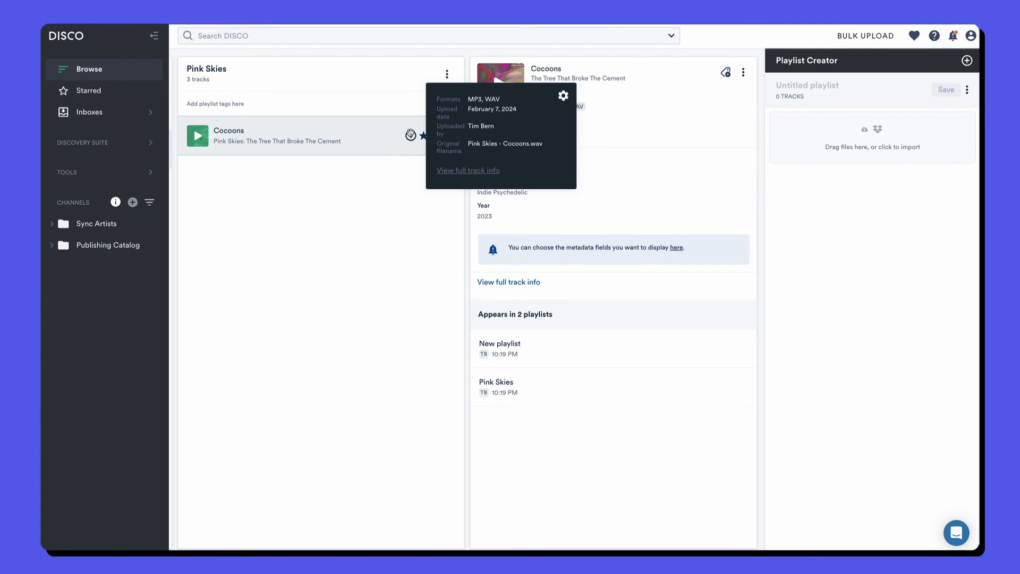